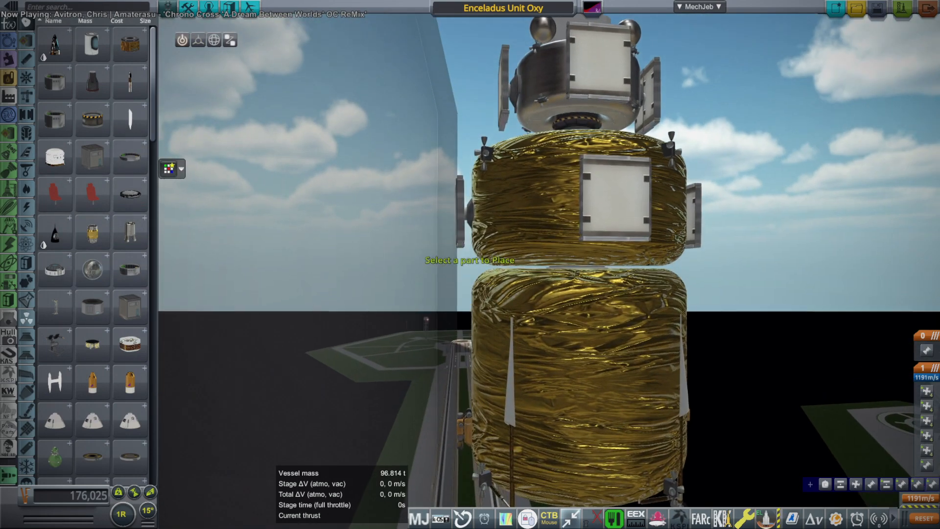
# - Detach the top pod and service bay from the Enceladus Unit Oxy stack, cutting mass to about 63.5 t
pyautogui.click(198, 39)
pyautogui.write('rtg')
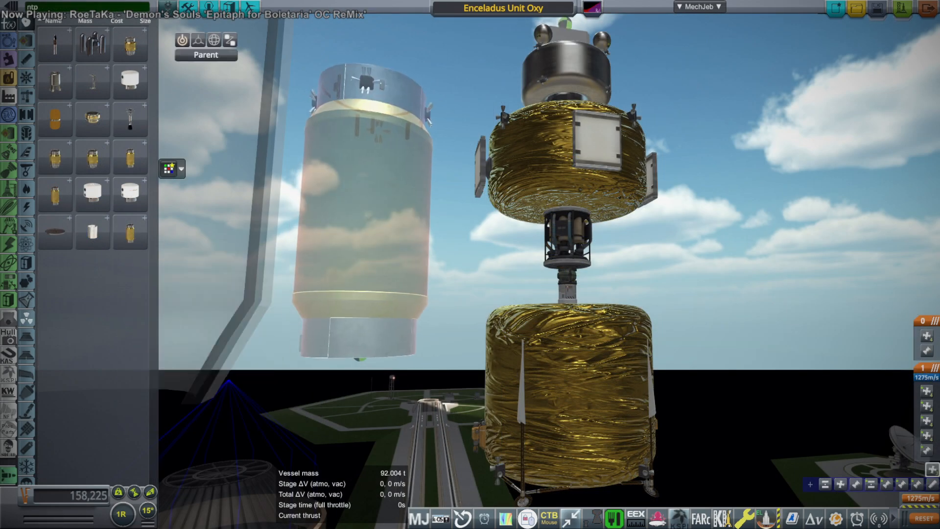
pyautogui.moveTo(130, 233)
pyautogui.write('ion')
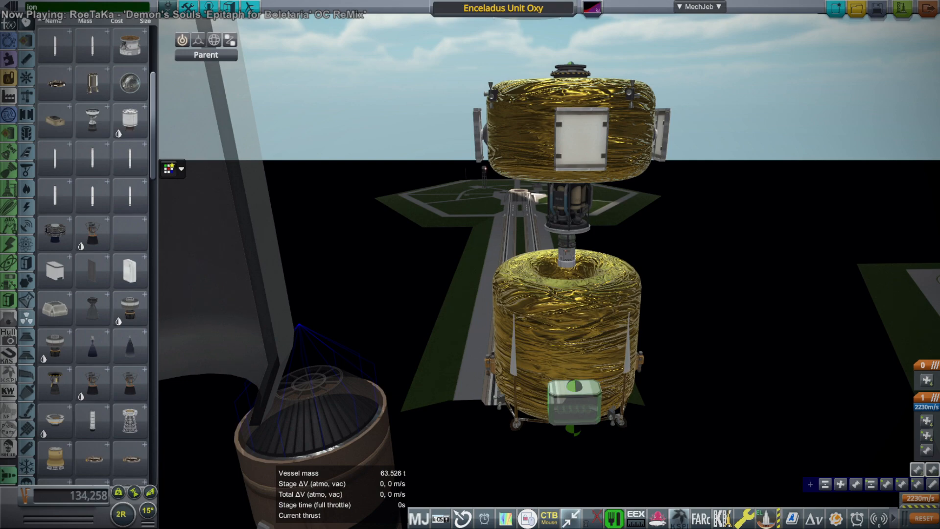
# - Fit Blue Moon Landing Legs and launch the 32.6 t lander onto Enceladus's Flatlands
pyautogui.click(573, 406)
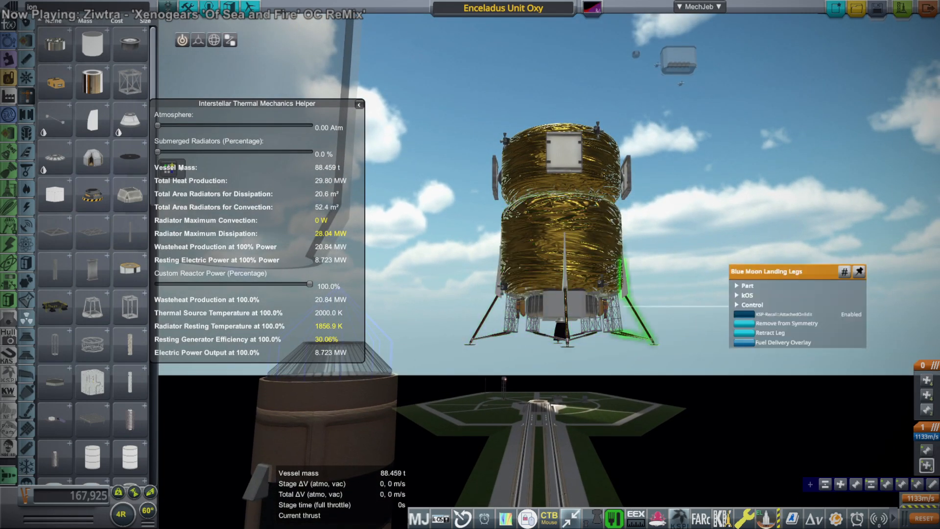
pyautogui.click(774, 333)
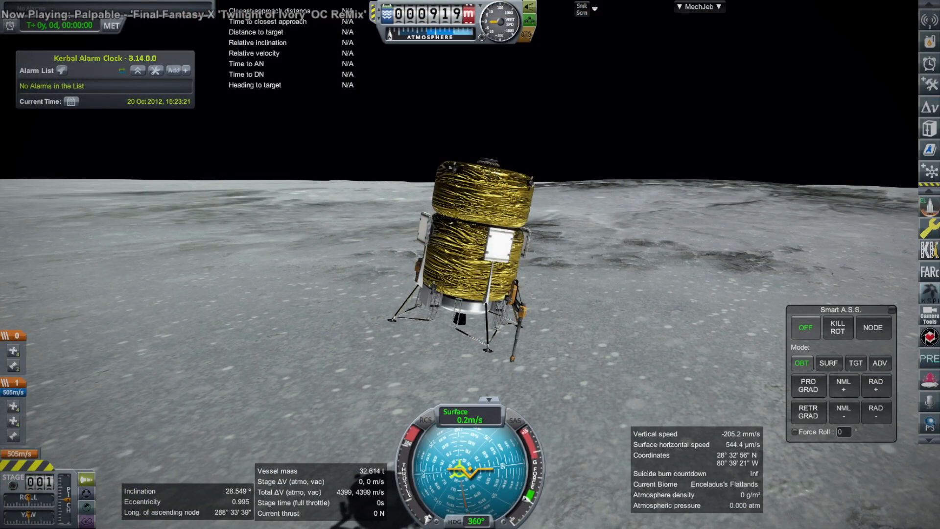
# - Kill rotation to settle the lander upright and show its onboard resources with 431 m/s delta-v
pyautogui.click(837, 327)
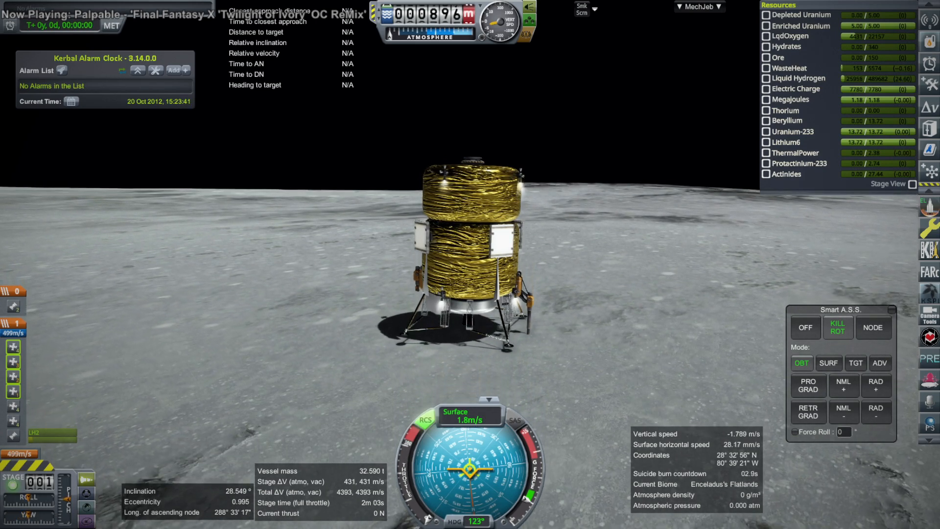
# - Deploy the lander's radiators and drills via action groups and run at 1000x time warp
pyautogui.click(805, 327)
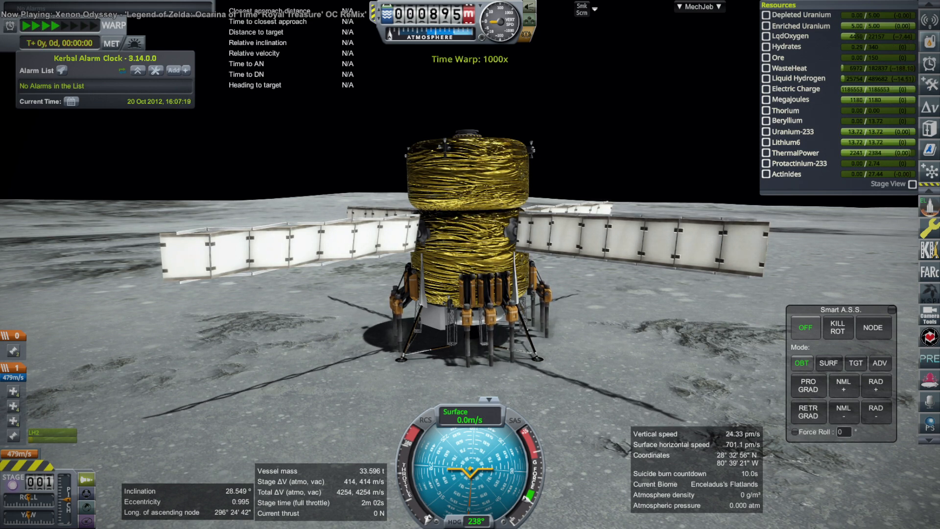
pyautogui.press('period')
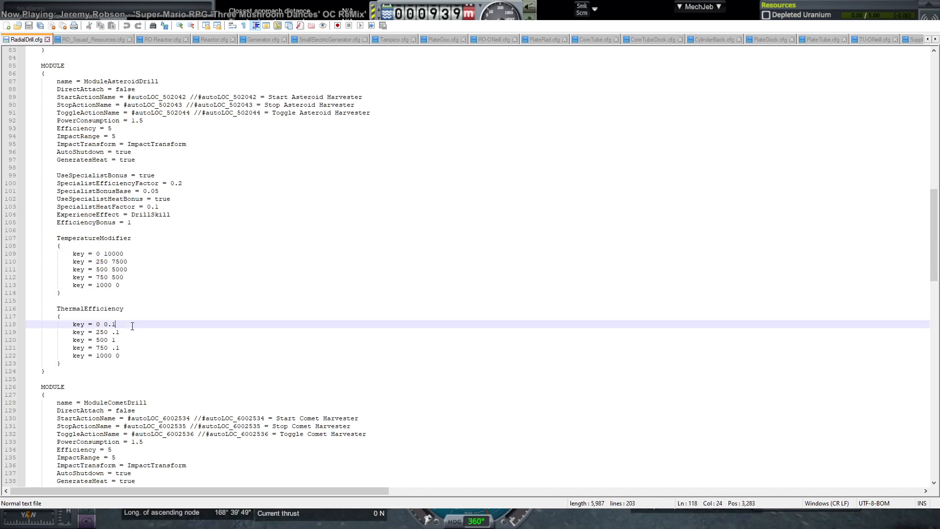
# - Set the comet drill's zero-temperature ThermalEfficiency value to 1.0 in RadialDrill.cfg
pyautogui.doubleClick(90, 308)
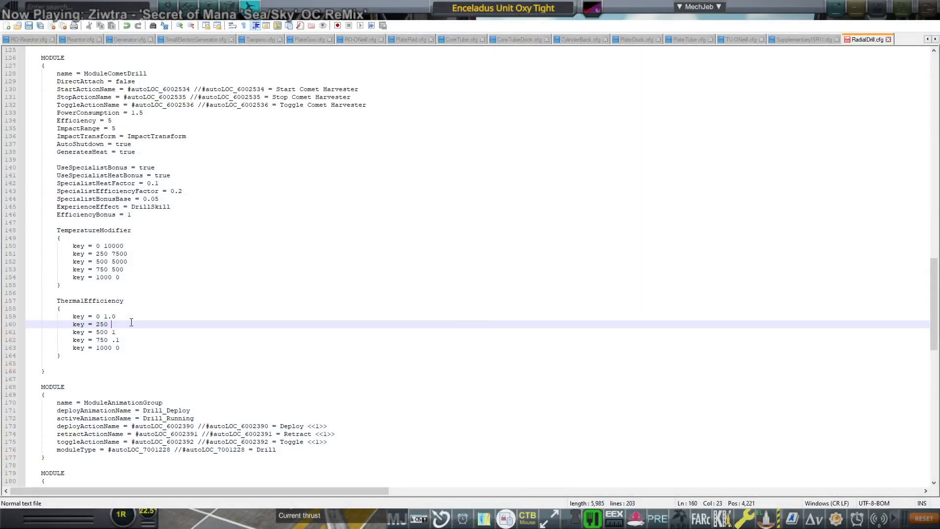
pyautogui.write('1.0')
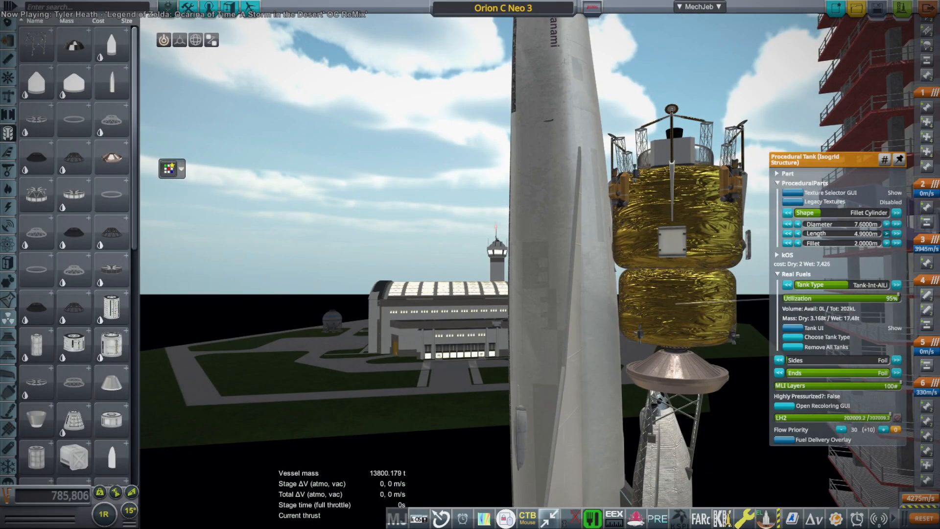
# - Increase the foil-wrapped hydrogen tank's length from 4.9 m to 5.4 m
pyautogui.click(896, 233)
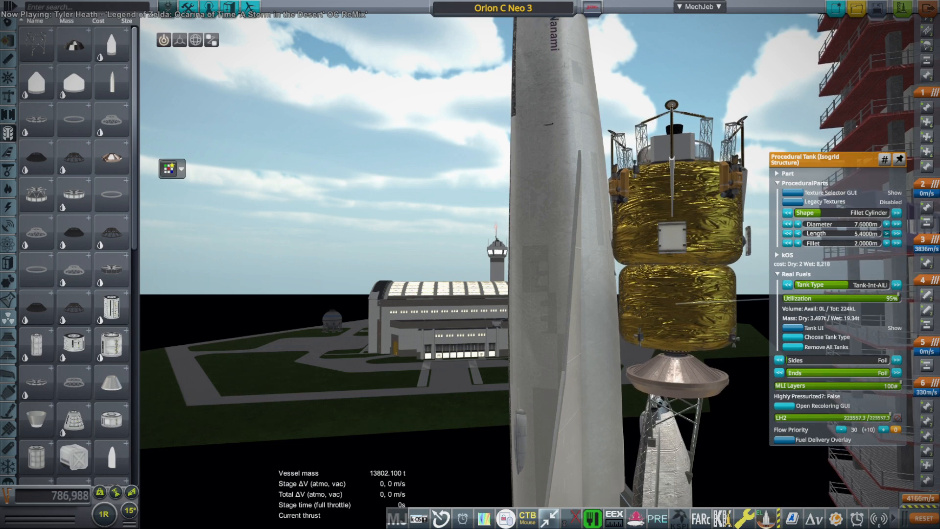
pyautogui.click(888, 233)
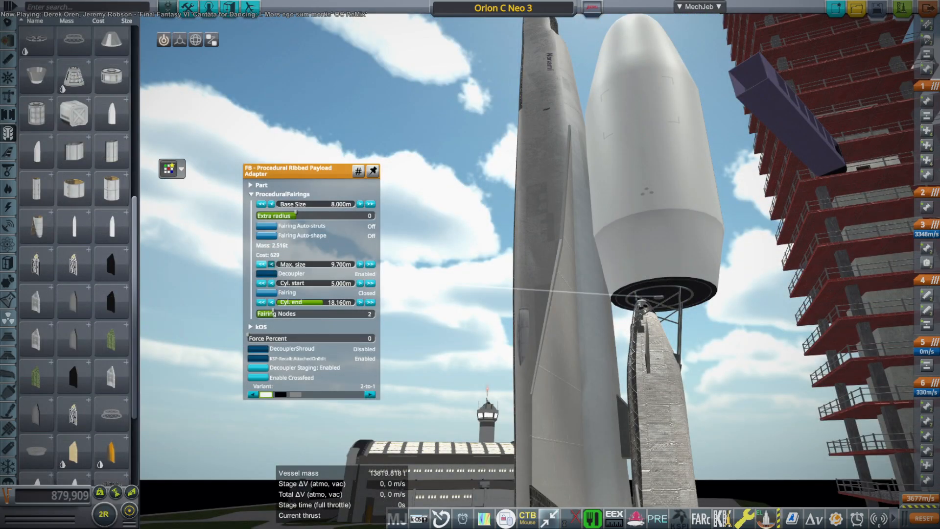
# - Reduce the payload fairing's maximum size from 9.7 m to 8.6 m
pyautogui.click(261, 264)
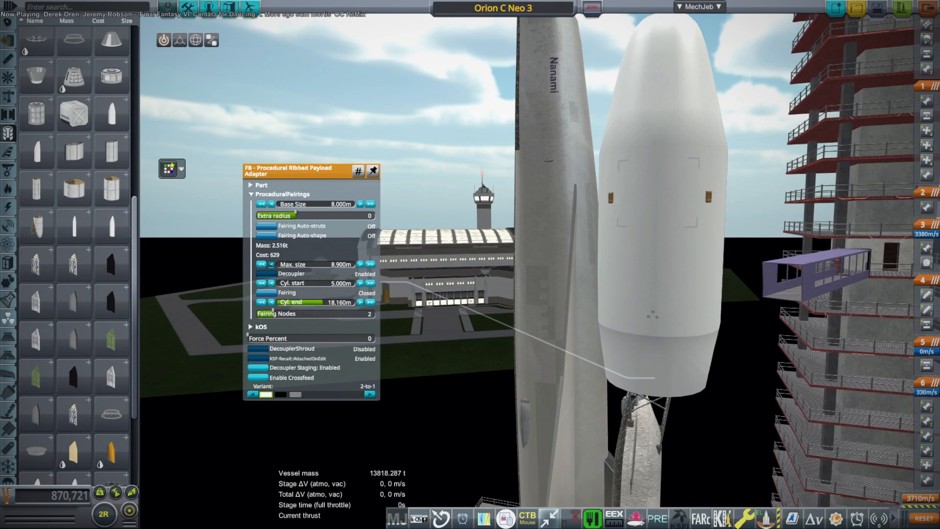
pyautogui.click(260, 264)
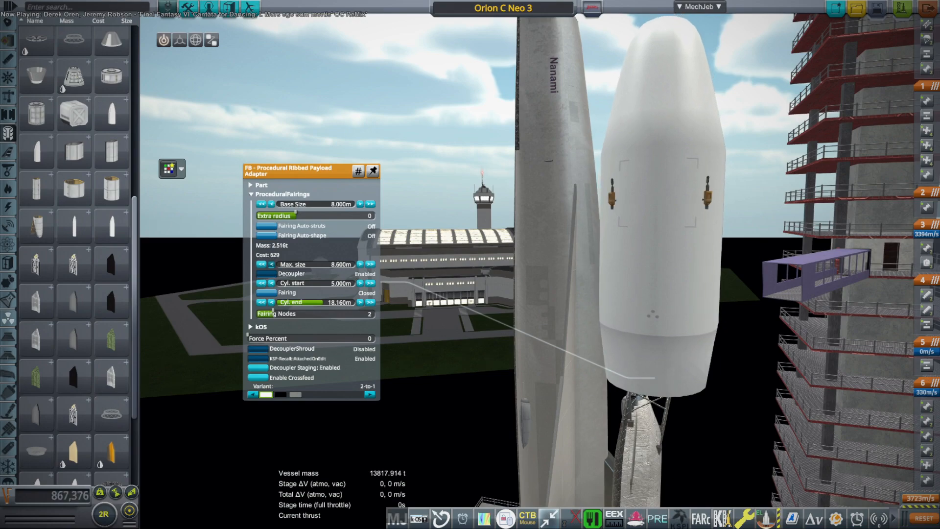